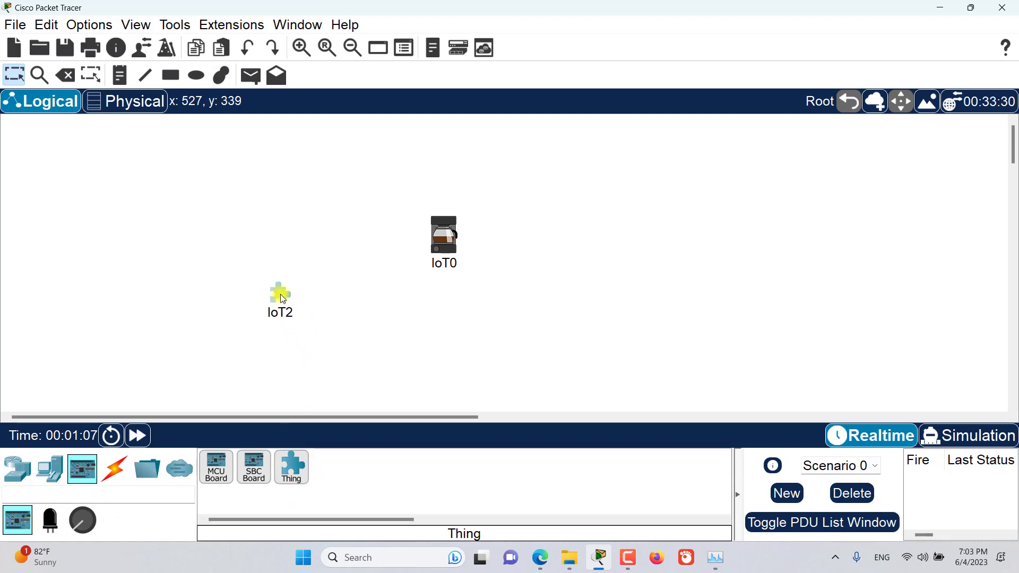
- Show IoT2's programming projects, listing the Blink (JavaScript) project
{"action": "double_click", "coordinate": [279, 299]}
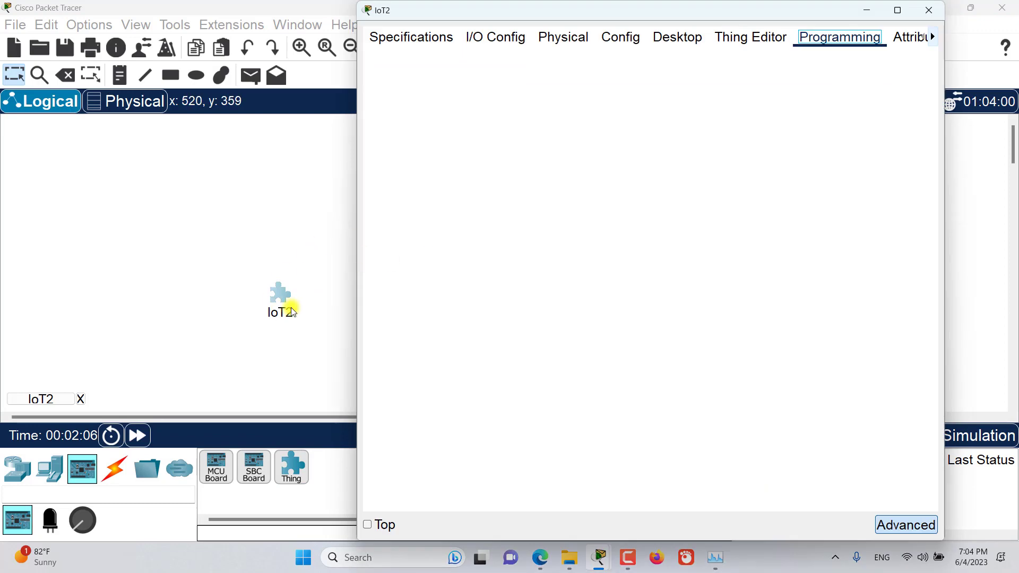
{"action": "left_click", "coordinate": [839, 38]}
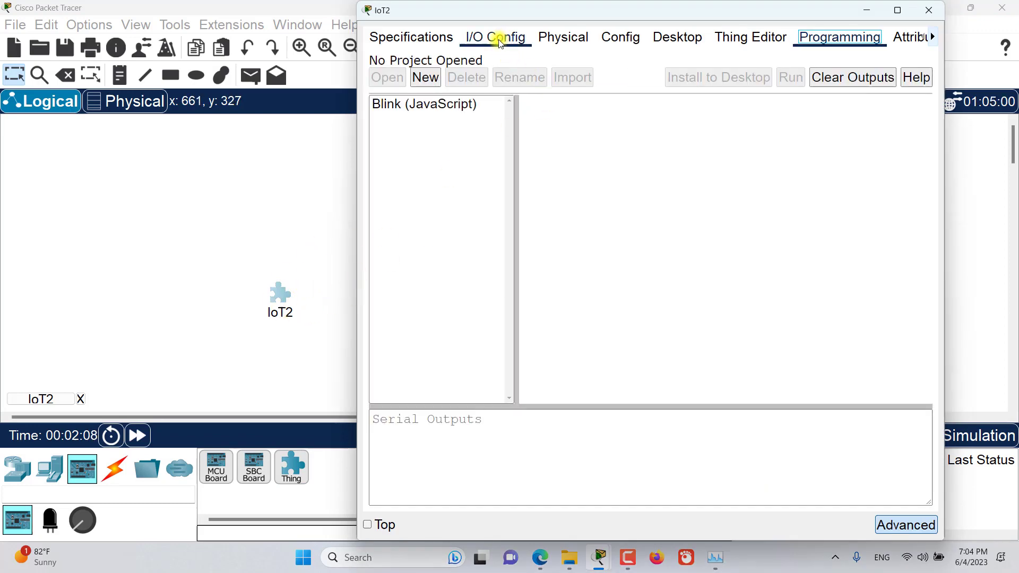
{"action": "left_click", "coordinate": [751, 37]}
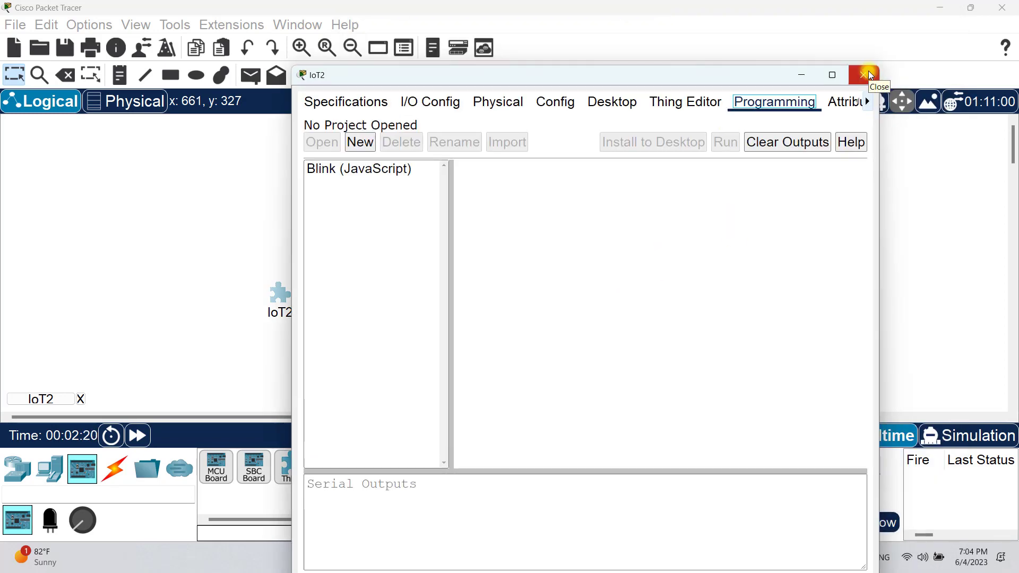
- Switch from IoT2 to the IoT0 appliance's Specifications page after viewing Config
{"action": "left_click", "coordinate": [865, 74]}
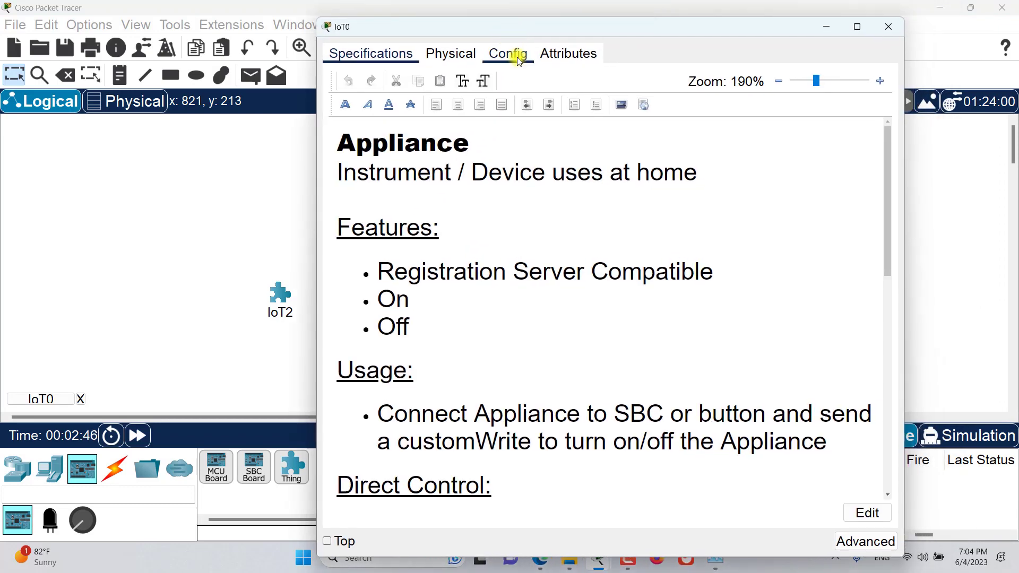
{"action": "left_click", "coordinate": [507, 53]}
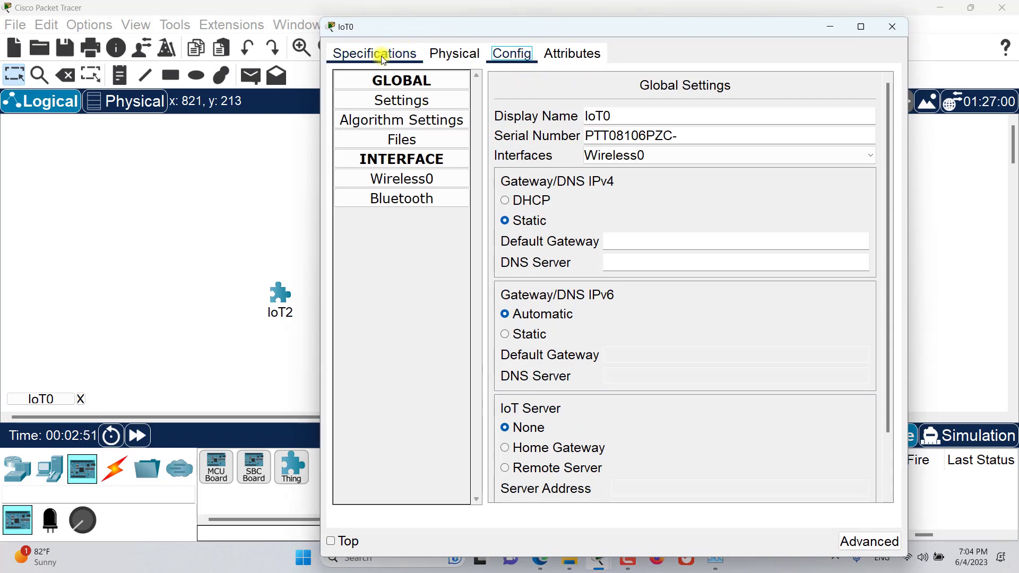
{"action": "left_click", "coordinate": [374, 53]}
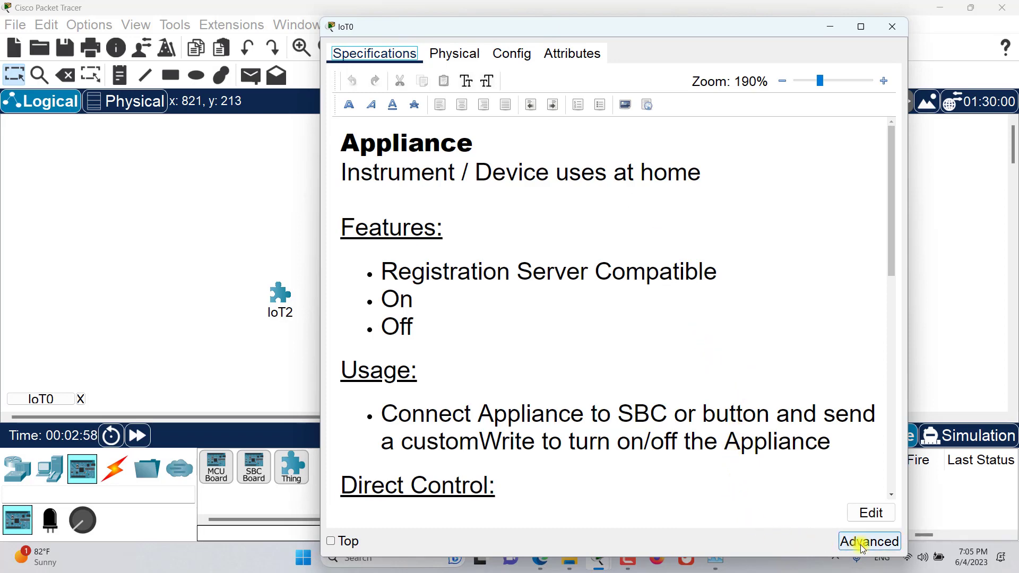
- Switch IoT0 to Advanced mode and show its I/O Config with one digital slot
{"action": "left_click", "coordinate": [870, 541]}
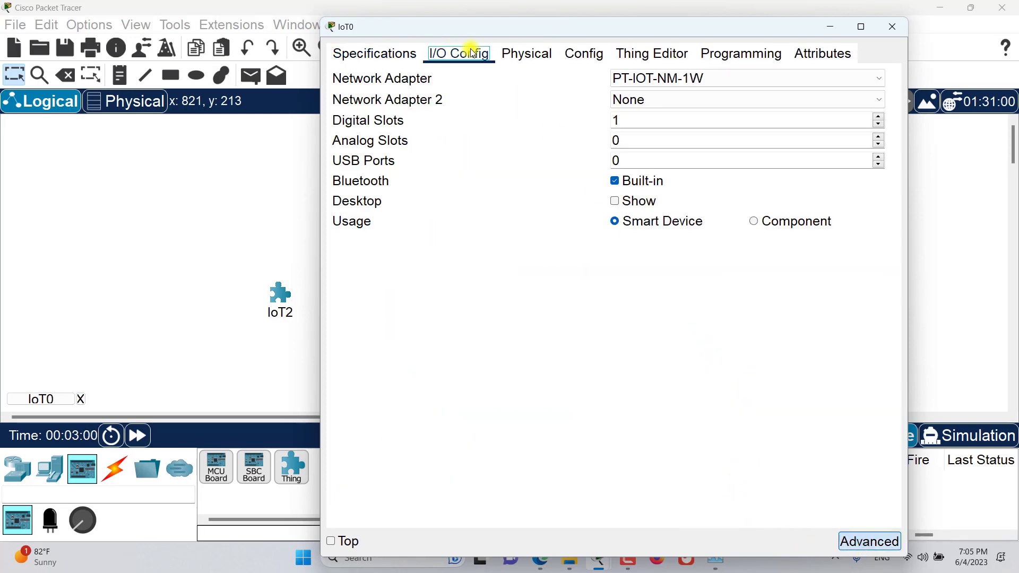
{"action": "left_click", "coordinate": [651, 53]}
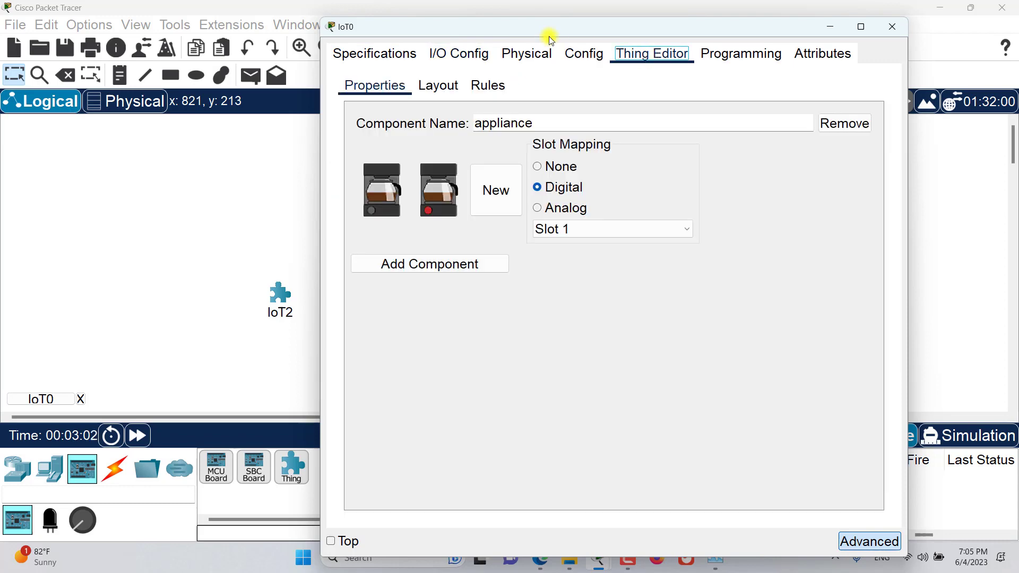
{"action": "left_click_drag", "start_coordinate": [549, 35], "coordinate": [558, 35]}
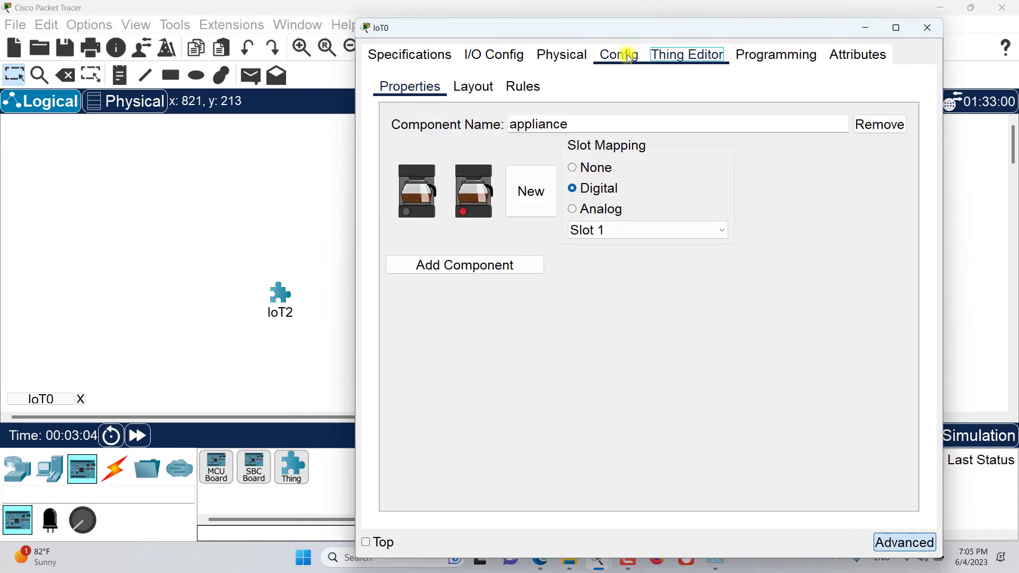
{"action": "left_click", "coordinate": [455, 63]}
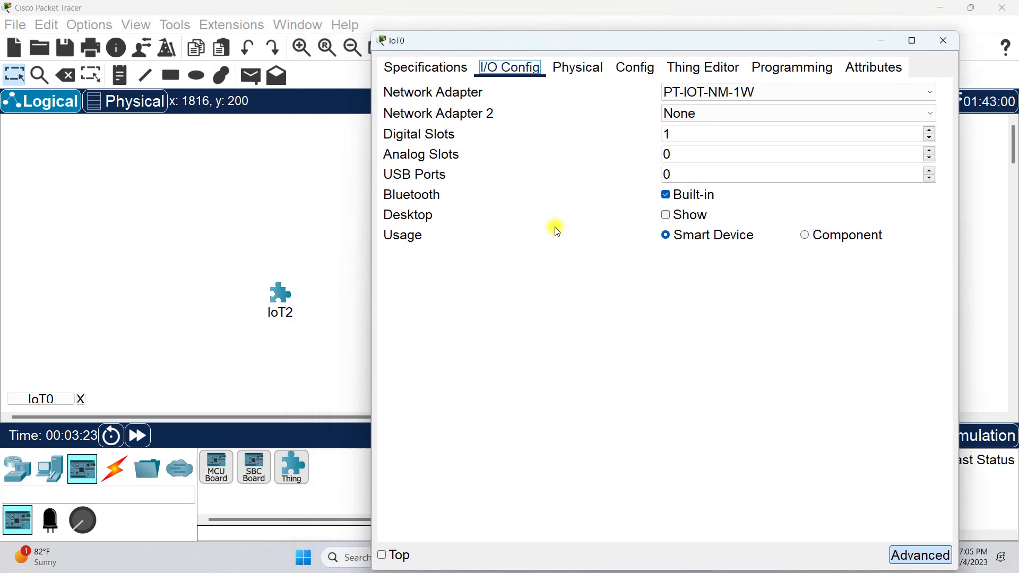
{"action": "mouse_move", "coordinate": [747, 144]}
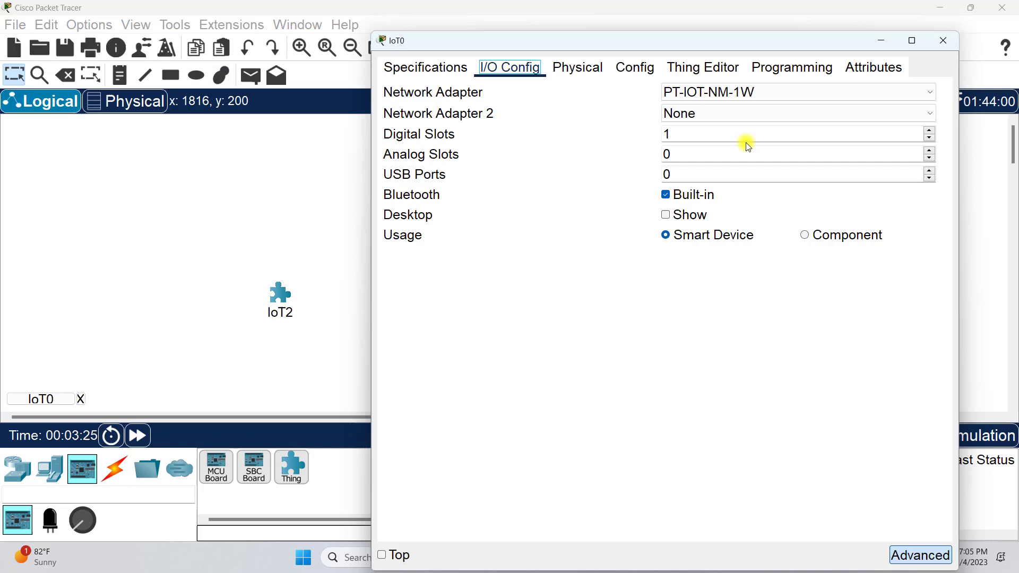